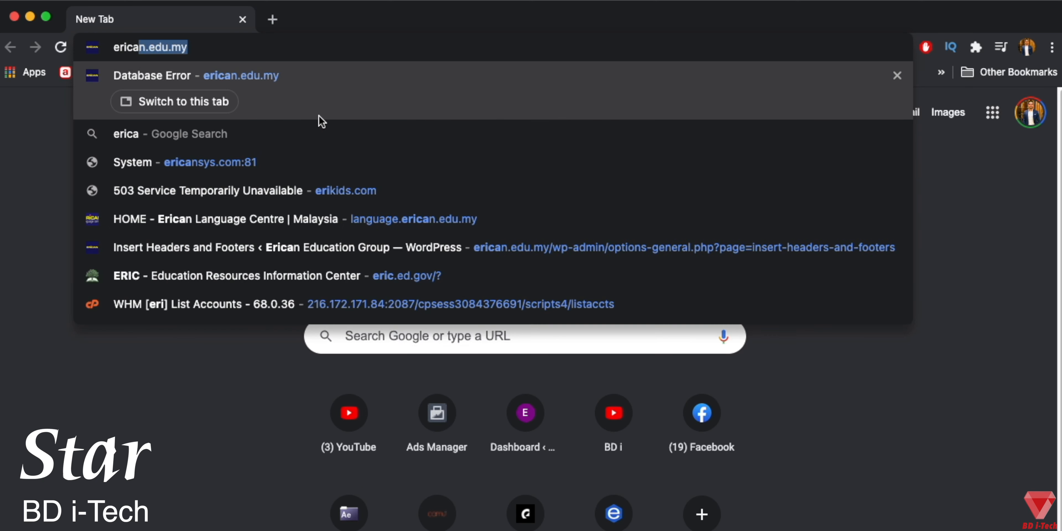
Step: Load erican.edu.my in Chrome and highlight the 'Error establishing a database connection' message
{"action": "left_click", "coordinate": [150, 49]}
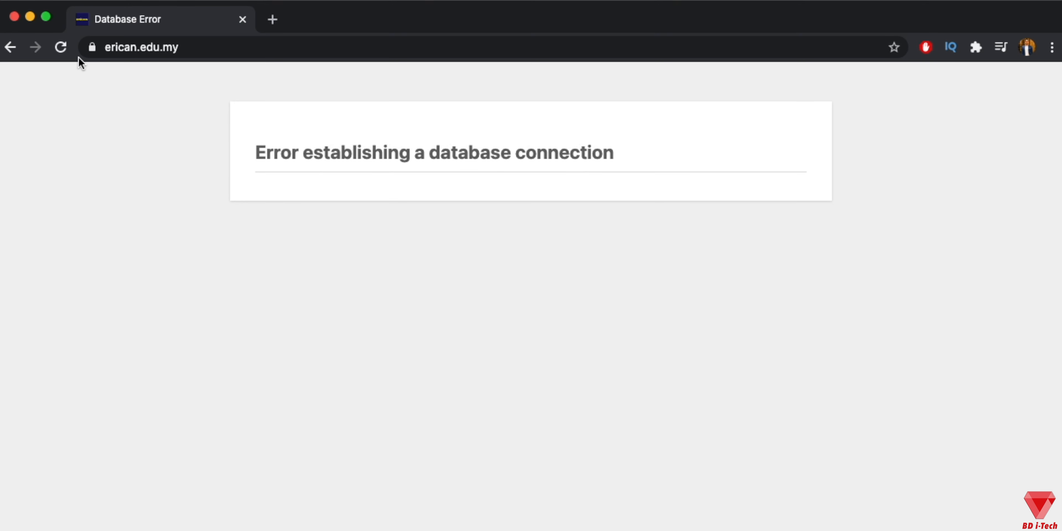
{"action": "mouse_move", "coordinate": [248, 175]}
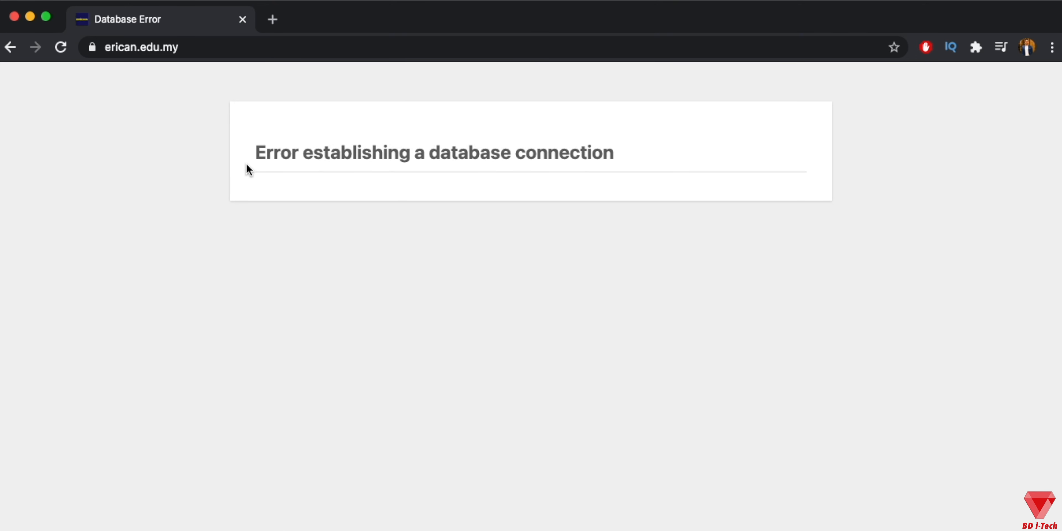
{"action": "left_click_drag", "start_coordinate": [256, 153], "coordinate": [614, 153]}
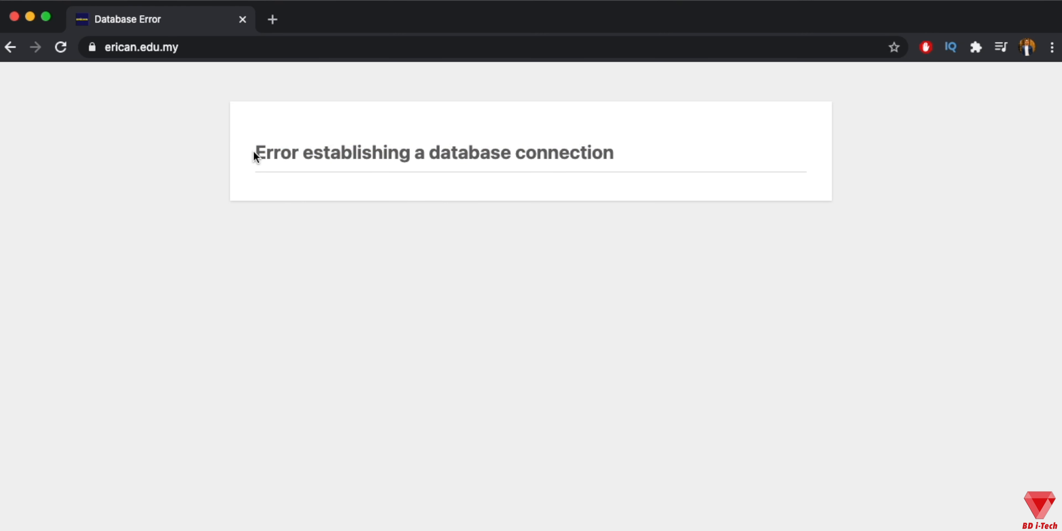
{"action": "mouse_move", "coordinate": [514, 255]}
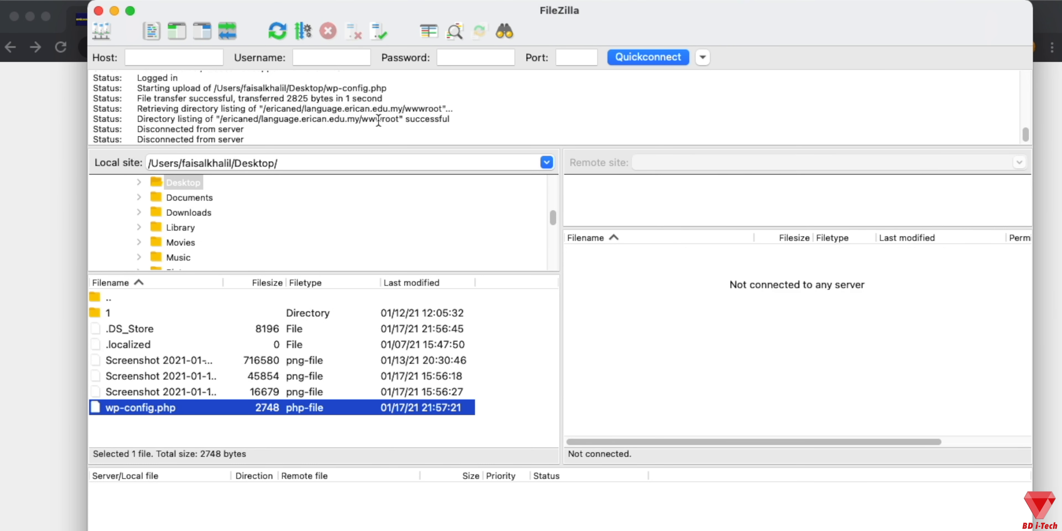
{"action": "mouse_move", "coordinate": [71, 207]}
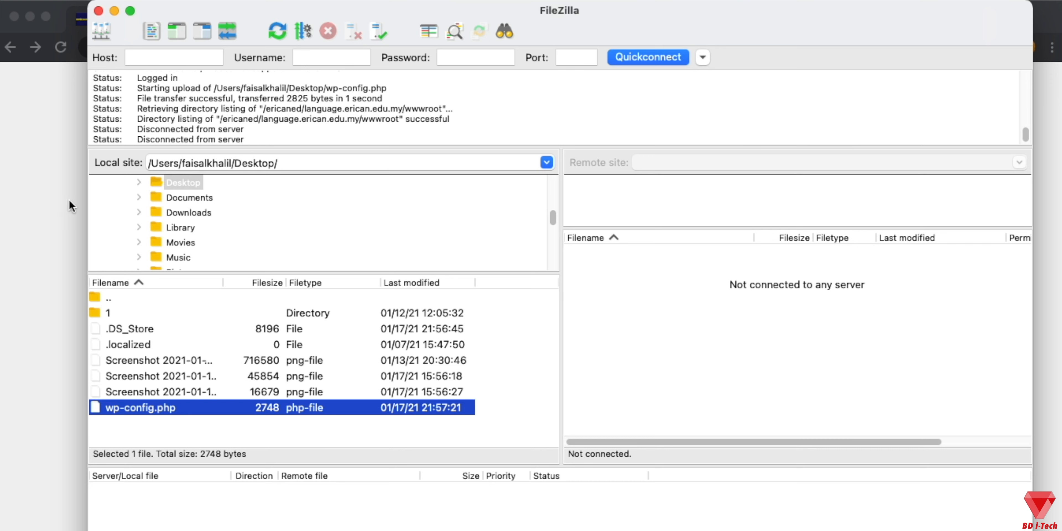
{"action": "mouse_move", "coordinate": [150, 389]}
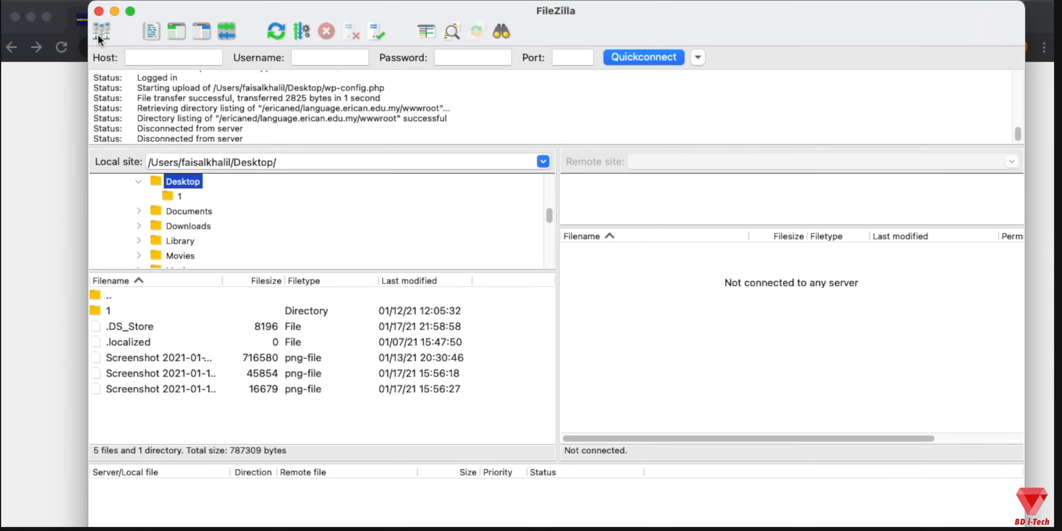
Step: Connect to the saved erican.edu.my entry from the Site Manager
{"action": "left_click", "coordinate": [102, 31]}
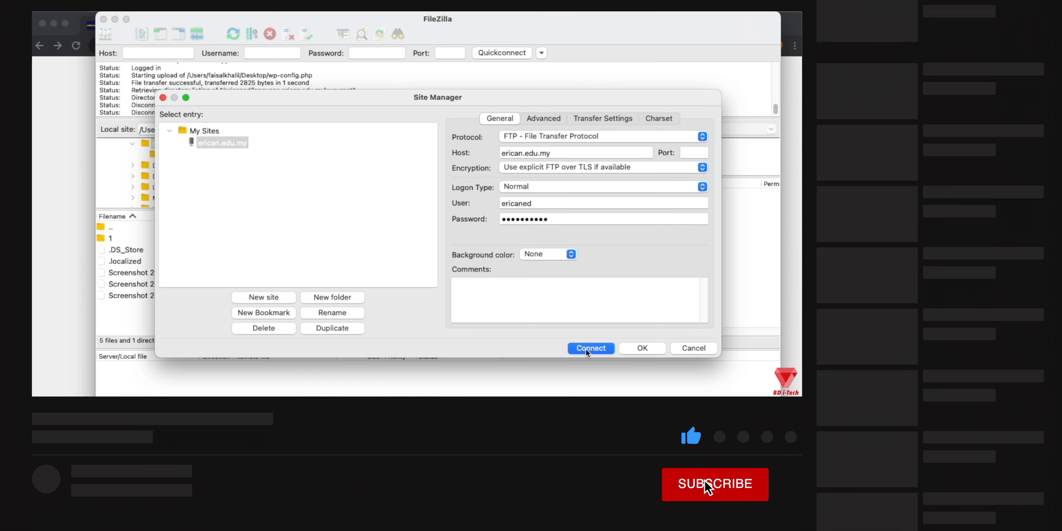
{"action": "left_click", "coordinate": [591, 348]}
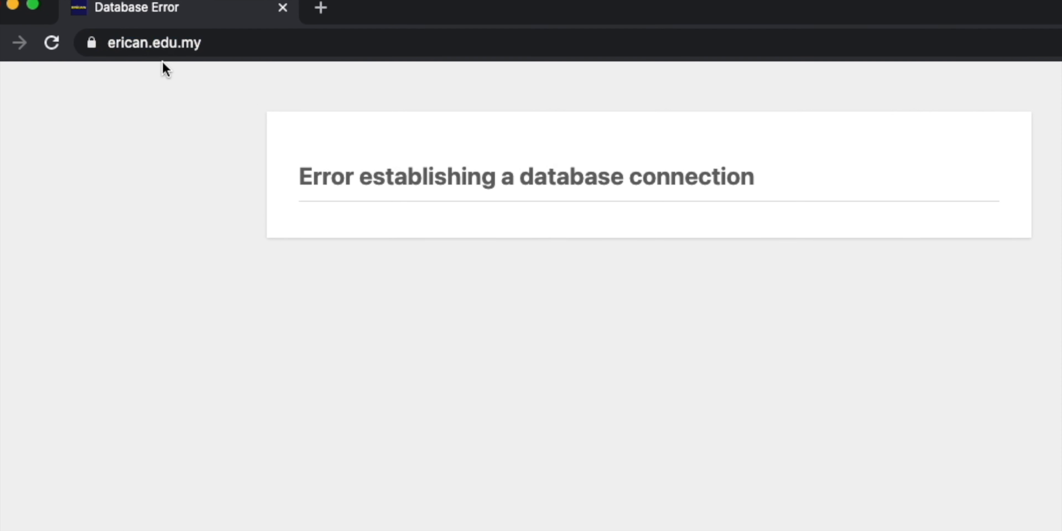
{"action": "mouse_move", "coordinate": [190, 77]}
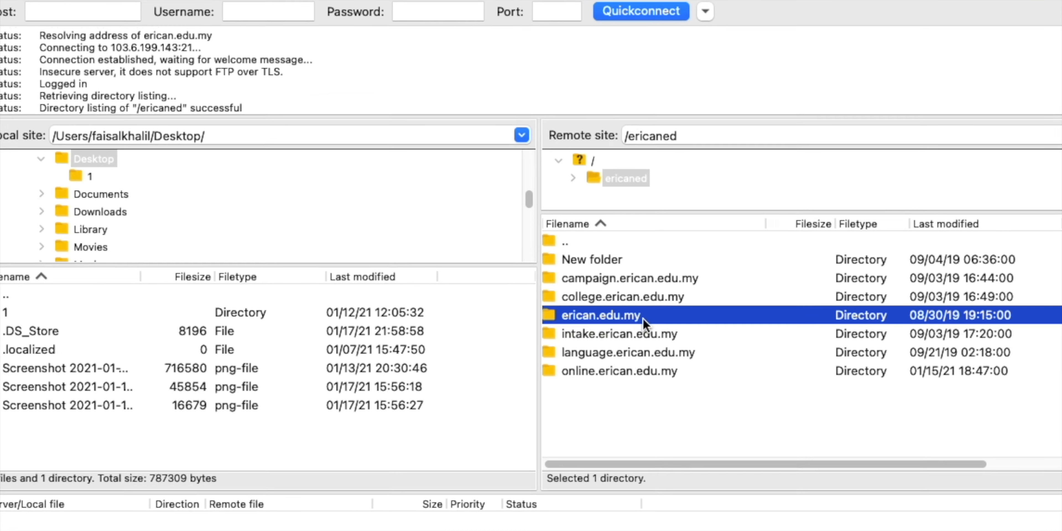
Step: Download wp-config.php from erican.edu.my/wwwroot to the local Desktop
{"action": "double_click", "coordinate": [600, 315]}
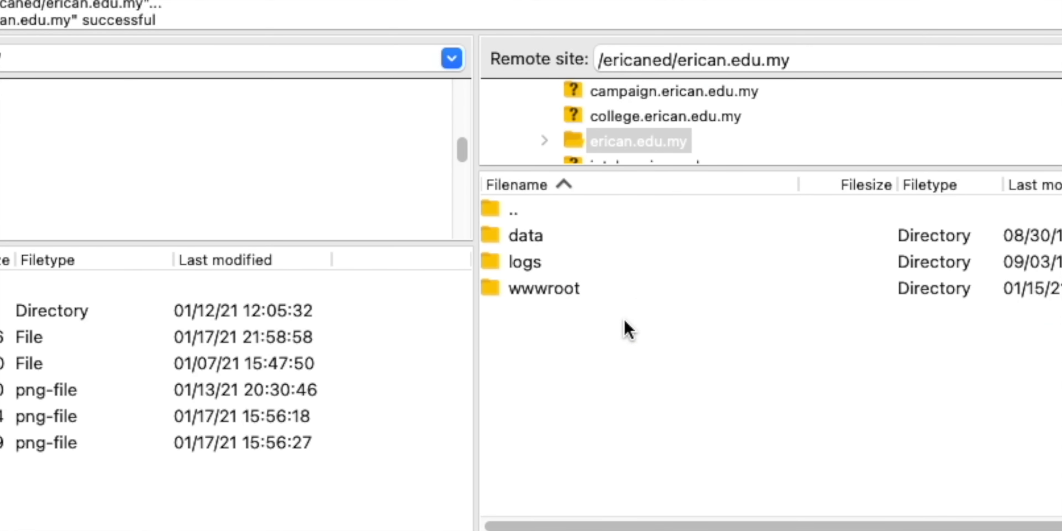
{"action": "left_click", "coordinate": [544, 292]}
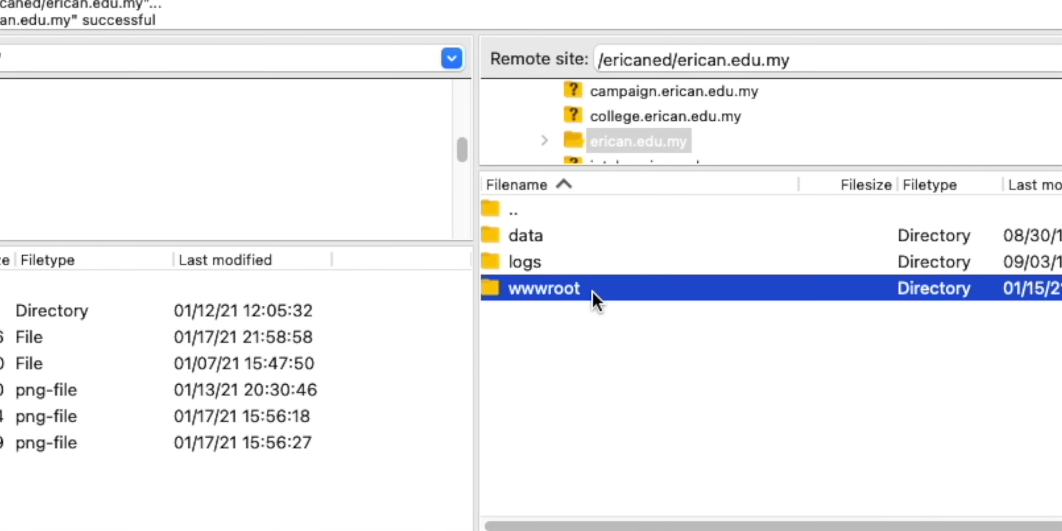
{"action": "double_click", "coordinate": [544, 289]}
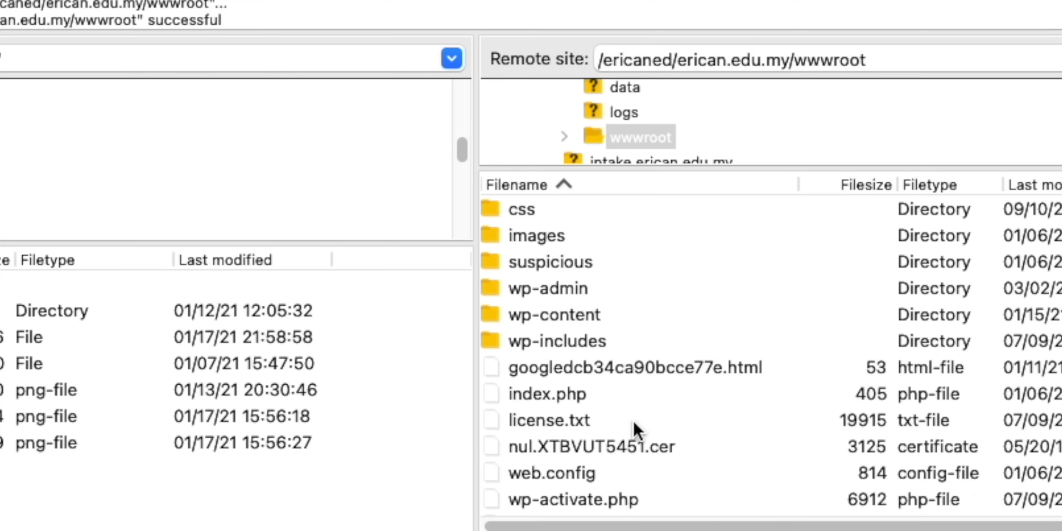
{"action": "left_click", "coordinate": [565, 367]}
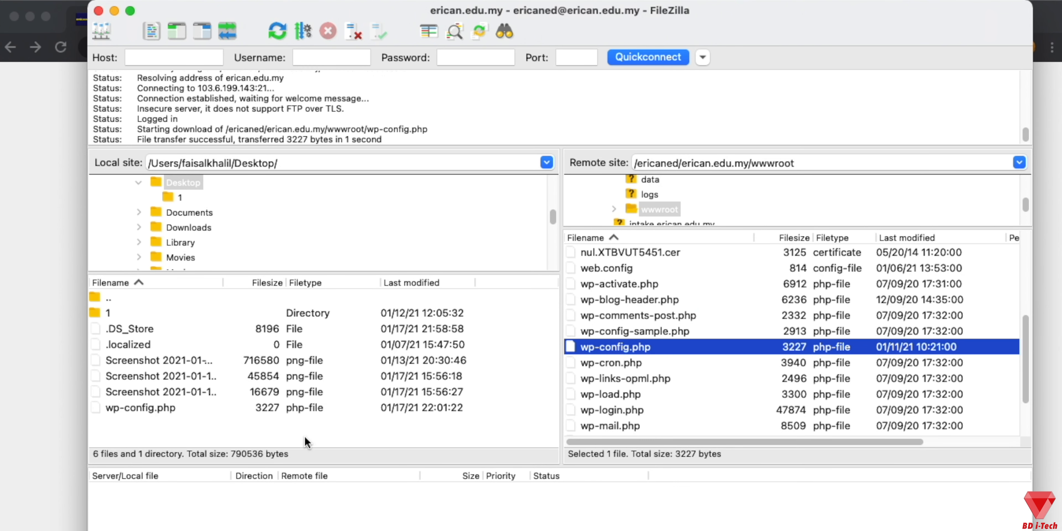
{"action": "left_click", "coordinate": [140, 407]}
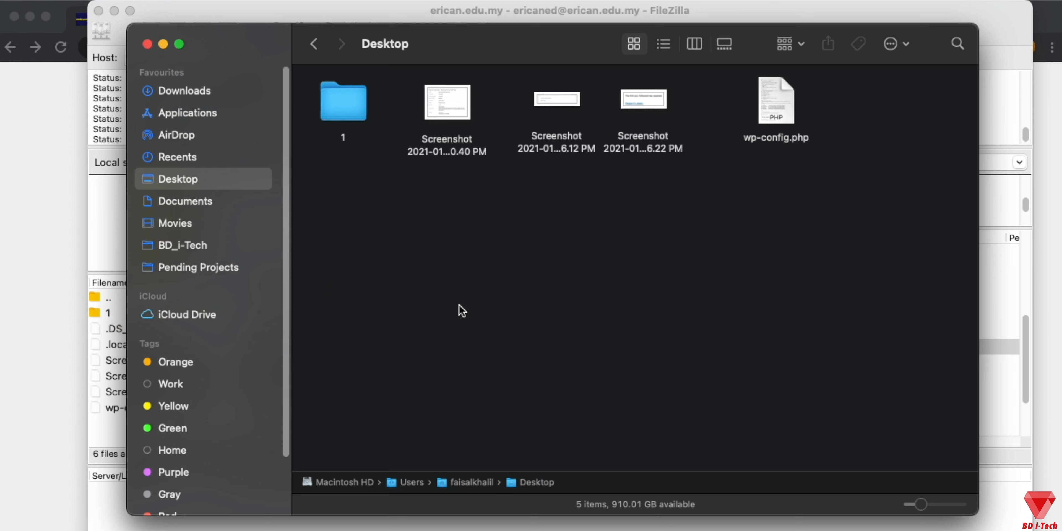
Step: Edit the downloaded wp-config.php in BBEdit, selecting the database settings block with ericanedumy_official
{"action": "double_click", "coordinate": [776, 102]}
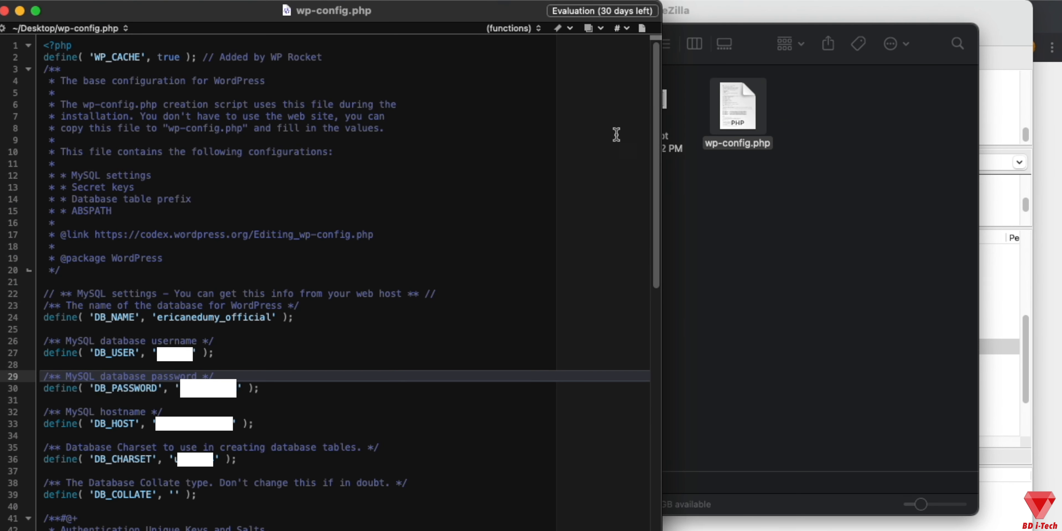
{"action": "mouse_move", "coordinate": [273, 404]}
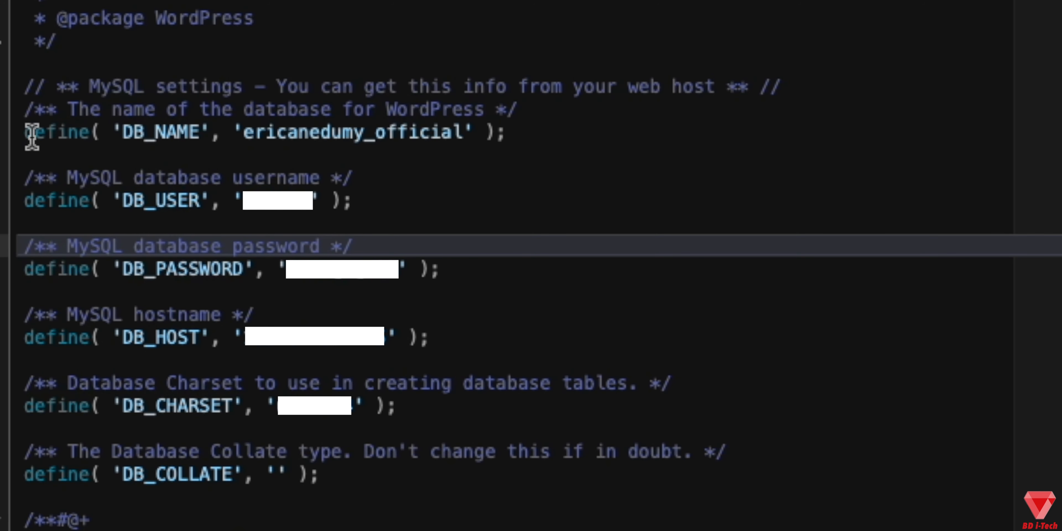
{"action": "left_click_drag", "start_coordinate": [27, 133], "coordinate": [406, 405]}
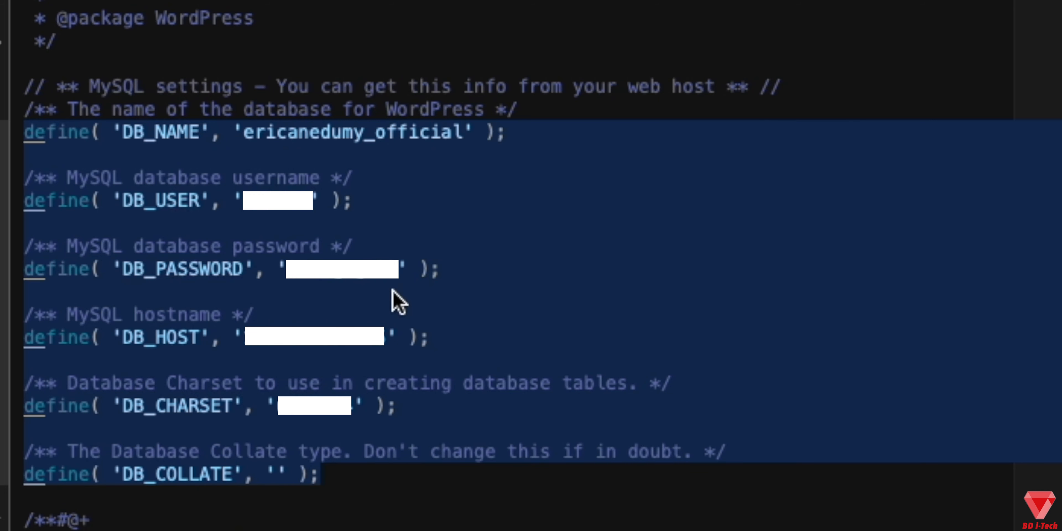
{"action": "mouse_move", "coordinate": [496, 146]}
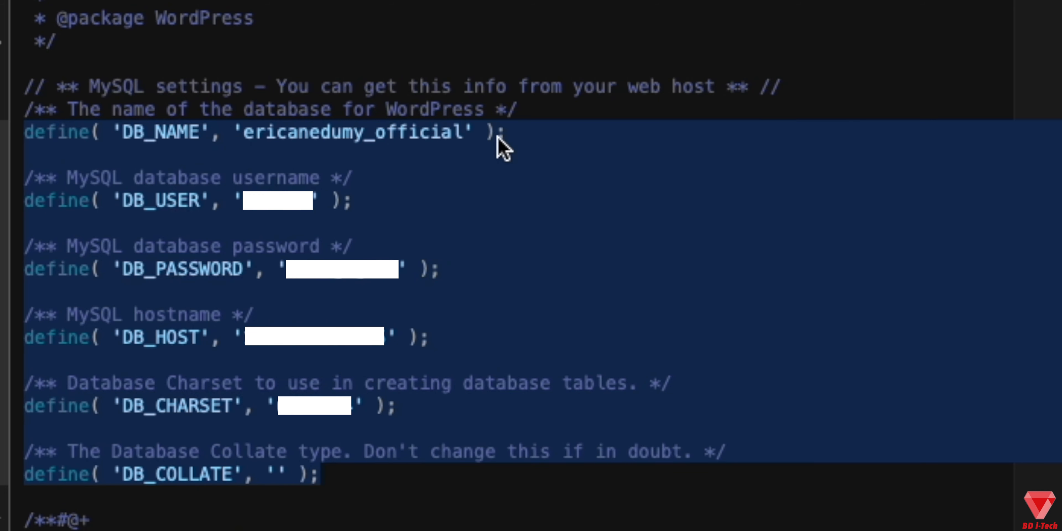
{"action": "mouse_move", "coordinate": [247, 355]}
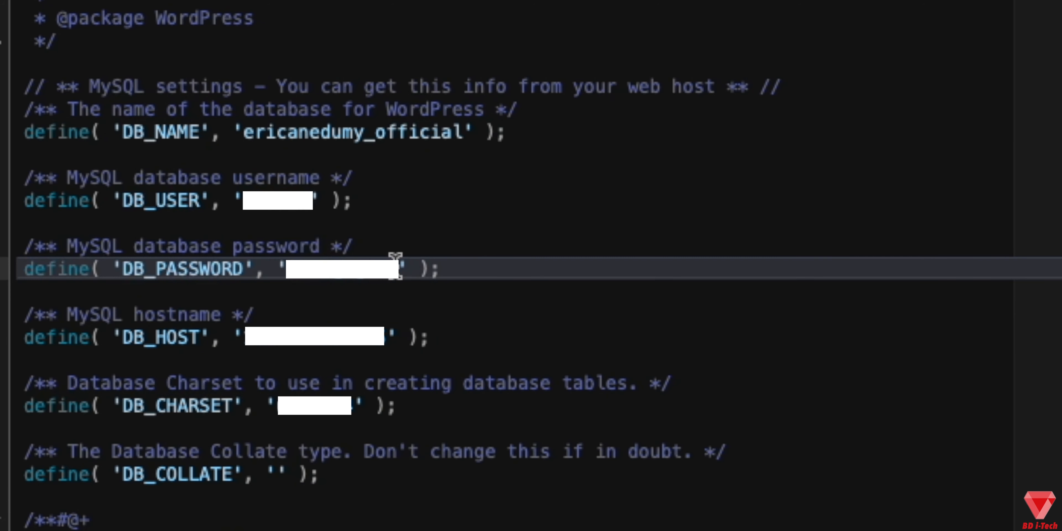
{"action": "mouse_move", "coordinate": [157, 162]}
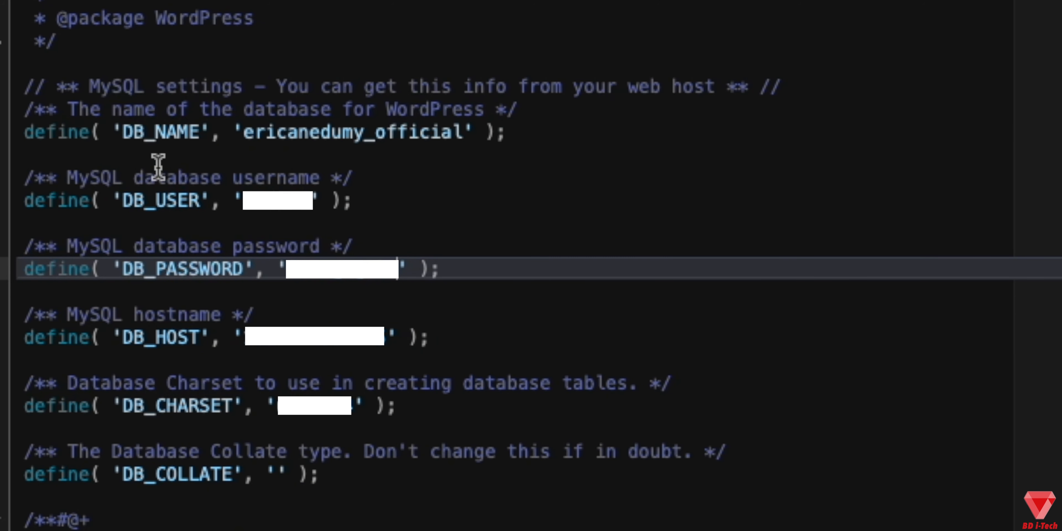
{"action": "mouse_move", "coordinate": [601, 306]}
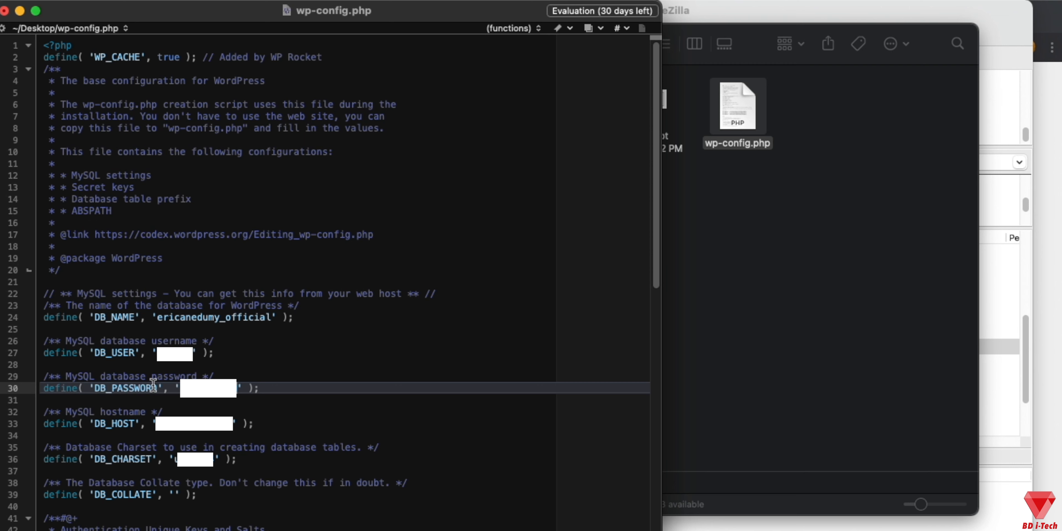
{"action": "mouse_move", "coordinate": [316, 369]}
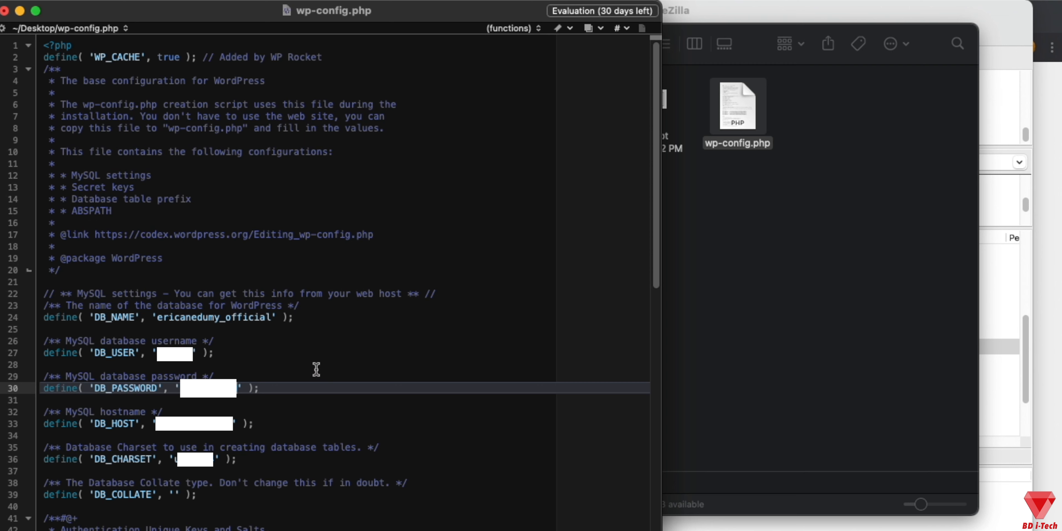
{"action": "mouse_move", "coordinate": [326, 358]}
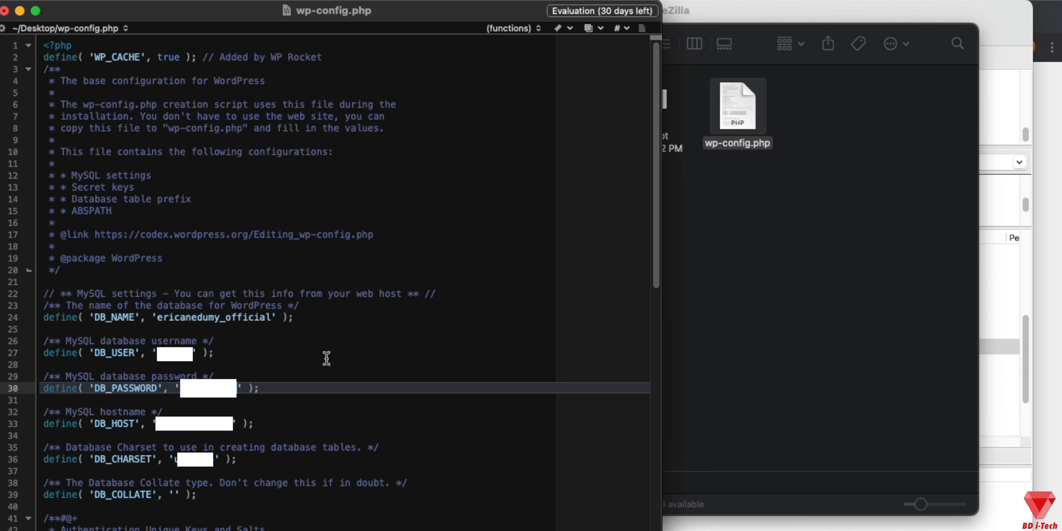
Step: Save the edited wp-config.php via File > Save
{"action": "left_click", "coordinate": [96, 8]}
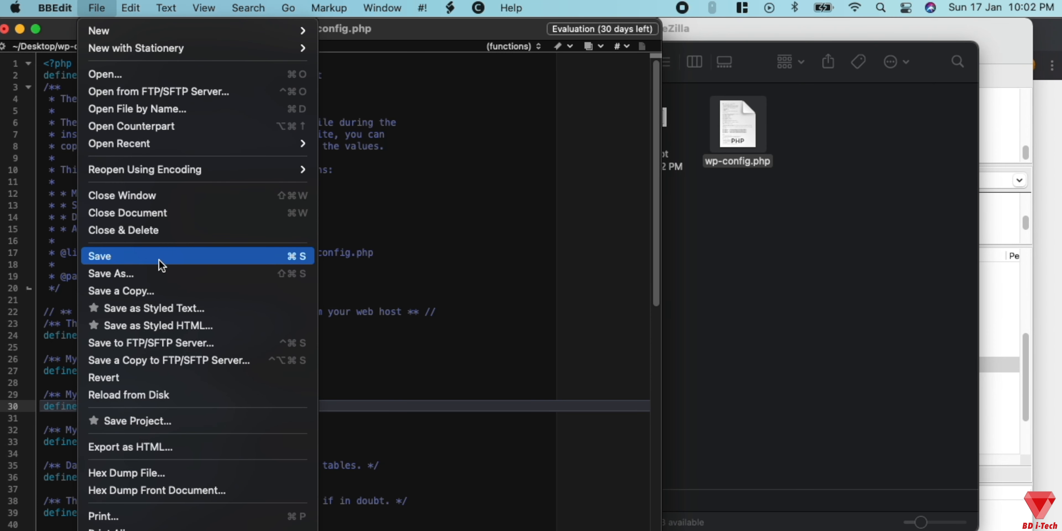
{"action": "left_click", "coordinate": [99, 256]}
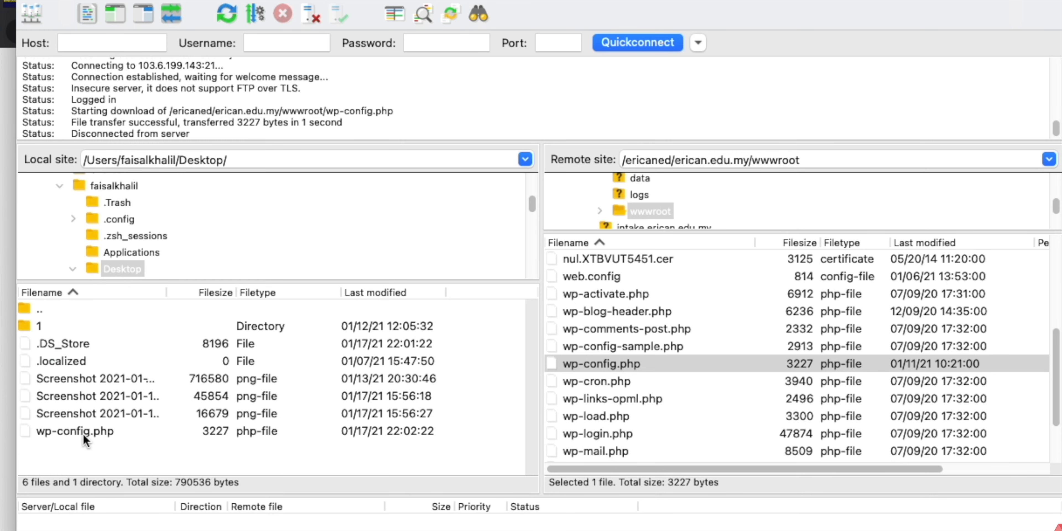
Step: Upload the edited wp-config.php to wwwroot, overwriting the server copy, and return to the browser
{"action": "left_click", "coordinate": [75, 432]}
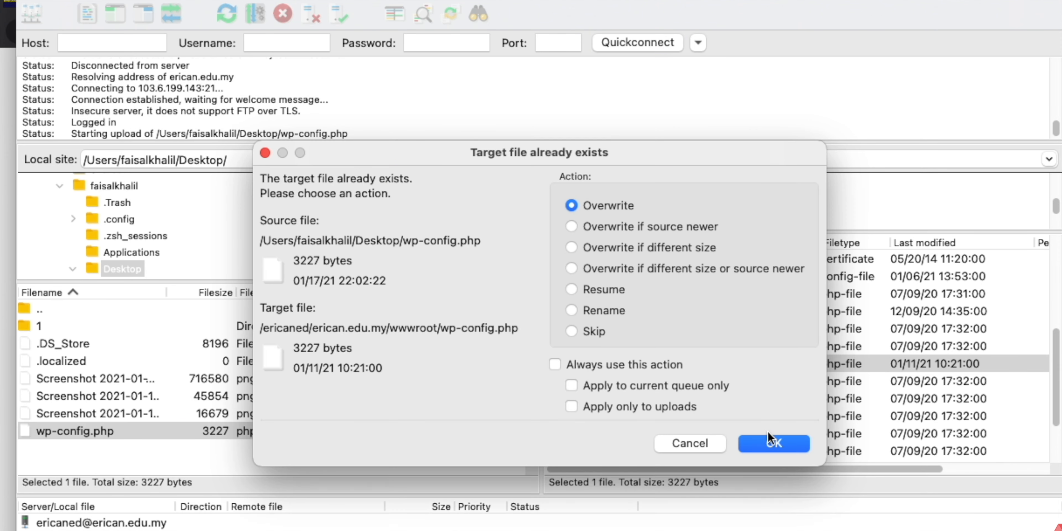
{"action": "left_click", "coordinate": [774, 444]}
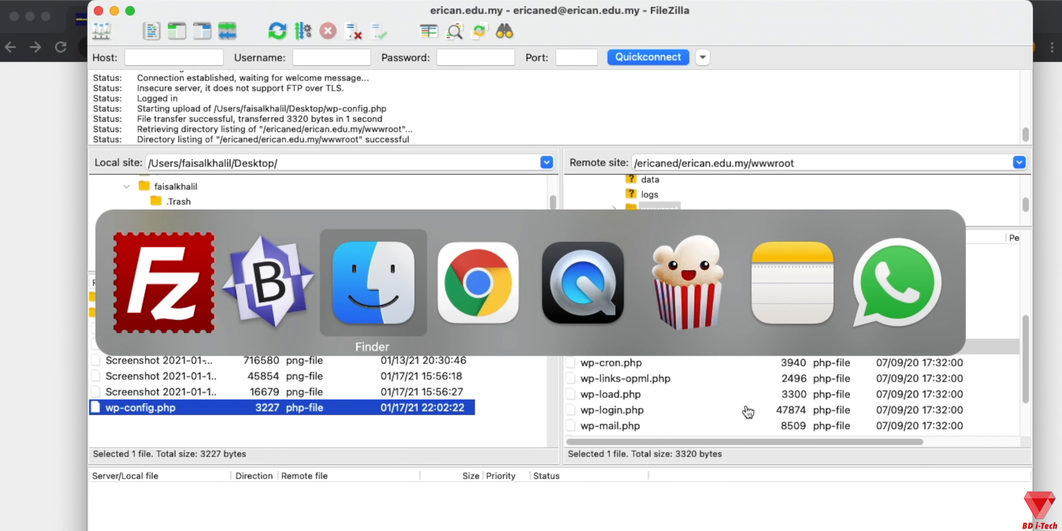
{"action": "left_click", "coordinate": [479, 287]}
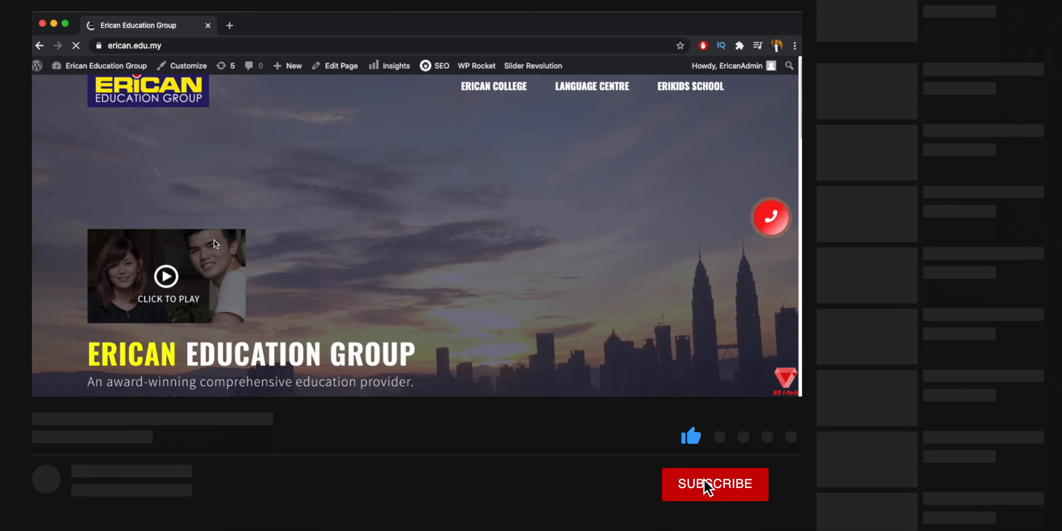
Step: Reload erican.edu.my and scroll through the homepage's About and Partners sections to confirm it loads
{"action": "left_click", "coordinate": [709, 488]}
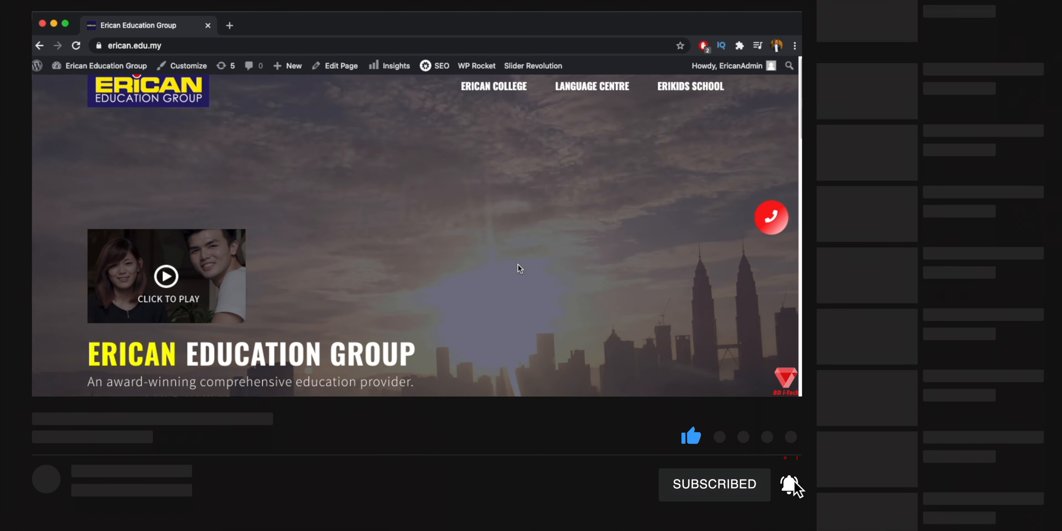
{"action": "scroll", "scroll_direction": "down", "scroll_amount": 3}
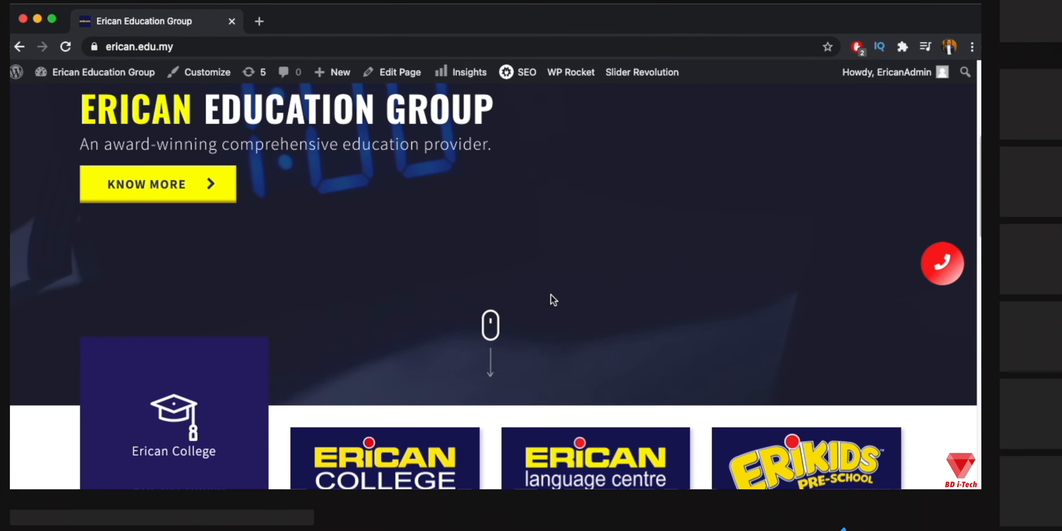
{"action": "scroll", "scroll_direction": "down", "scroll_amount": 3}
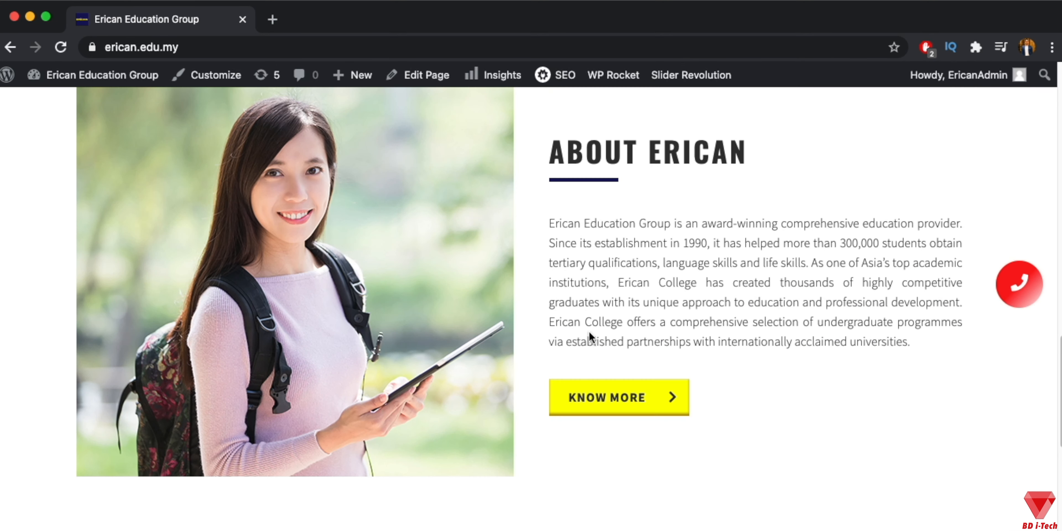
{"action": "scroll", "scroll_direction": "down", "scroll_amount": 3}
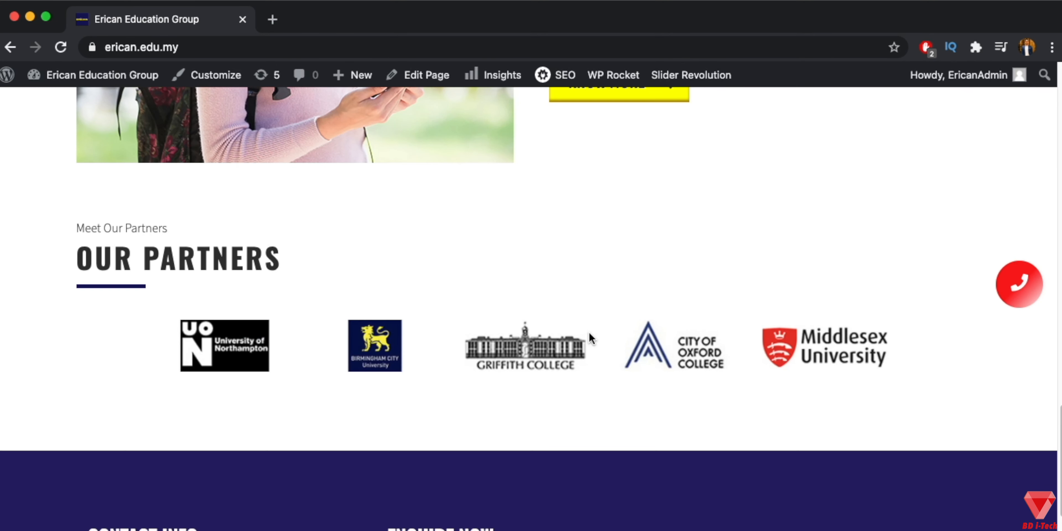
{"action": "scroll", "scroll_direction": "up", "scroll_amount": 3}
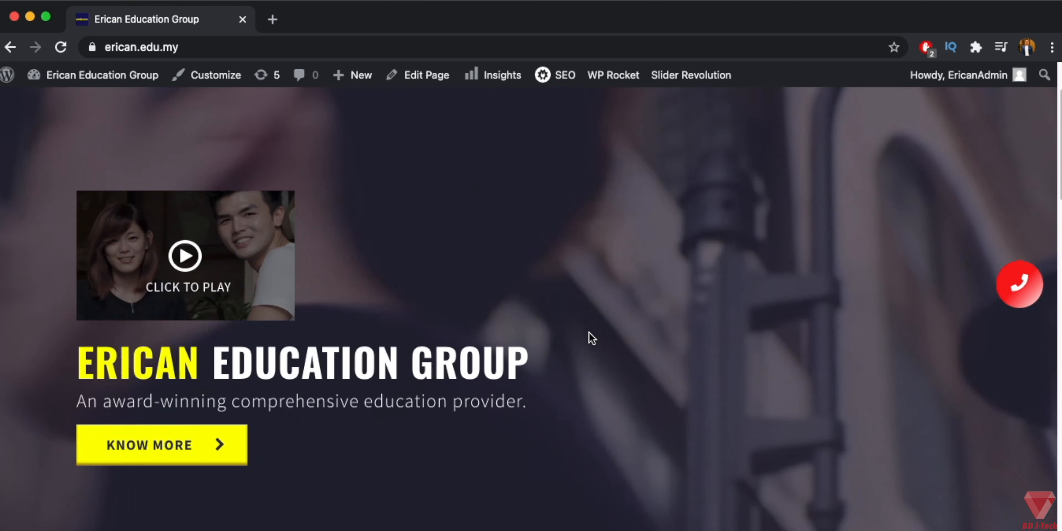